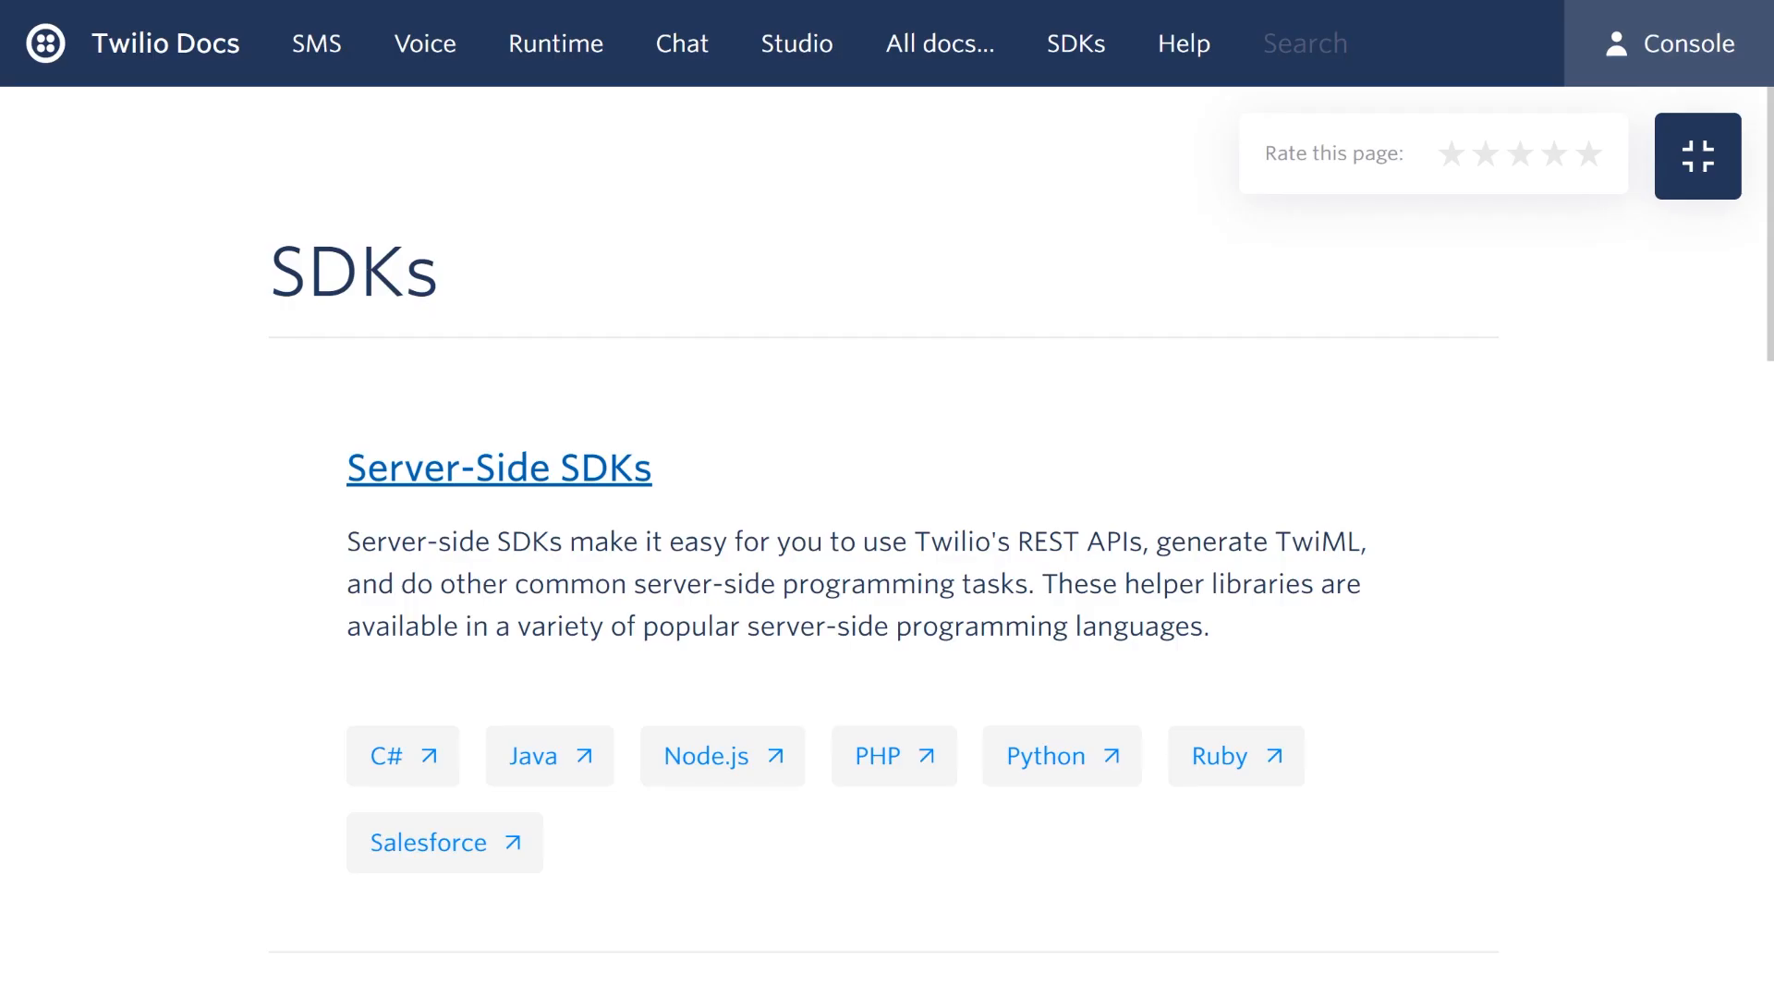
pyautogui.moveTo(382, 713)
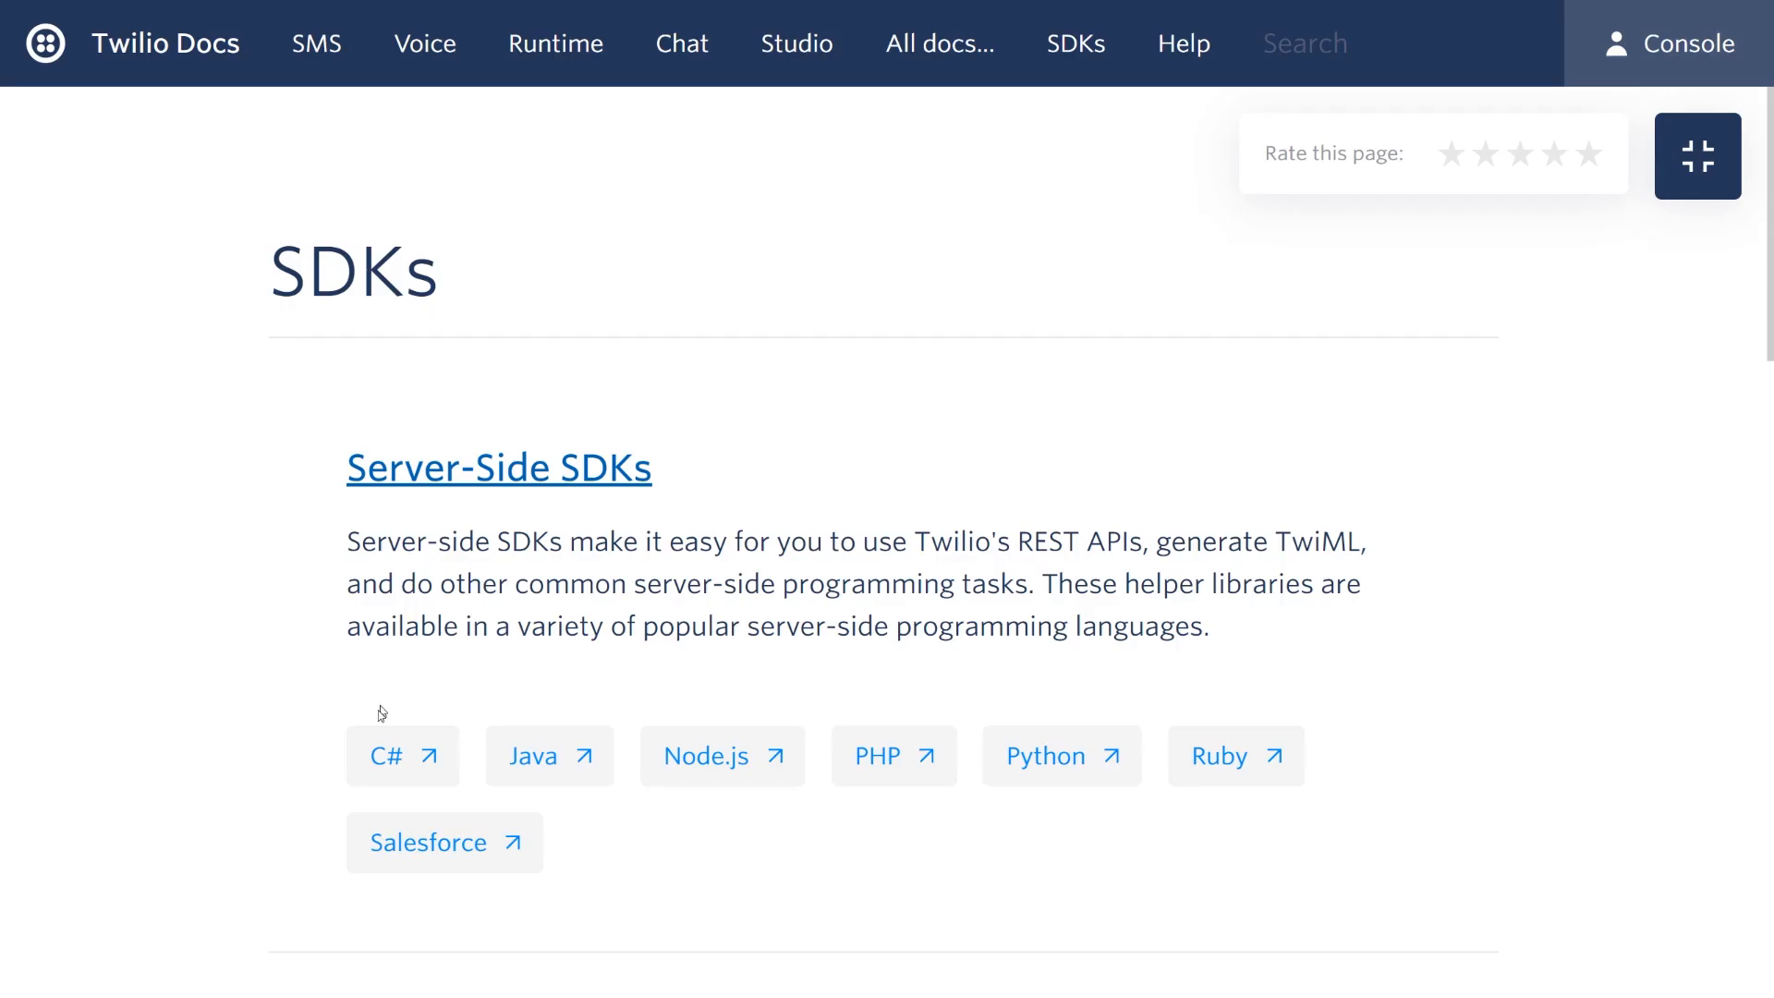
pyautogui.moveTo(403, 756)
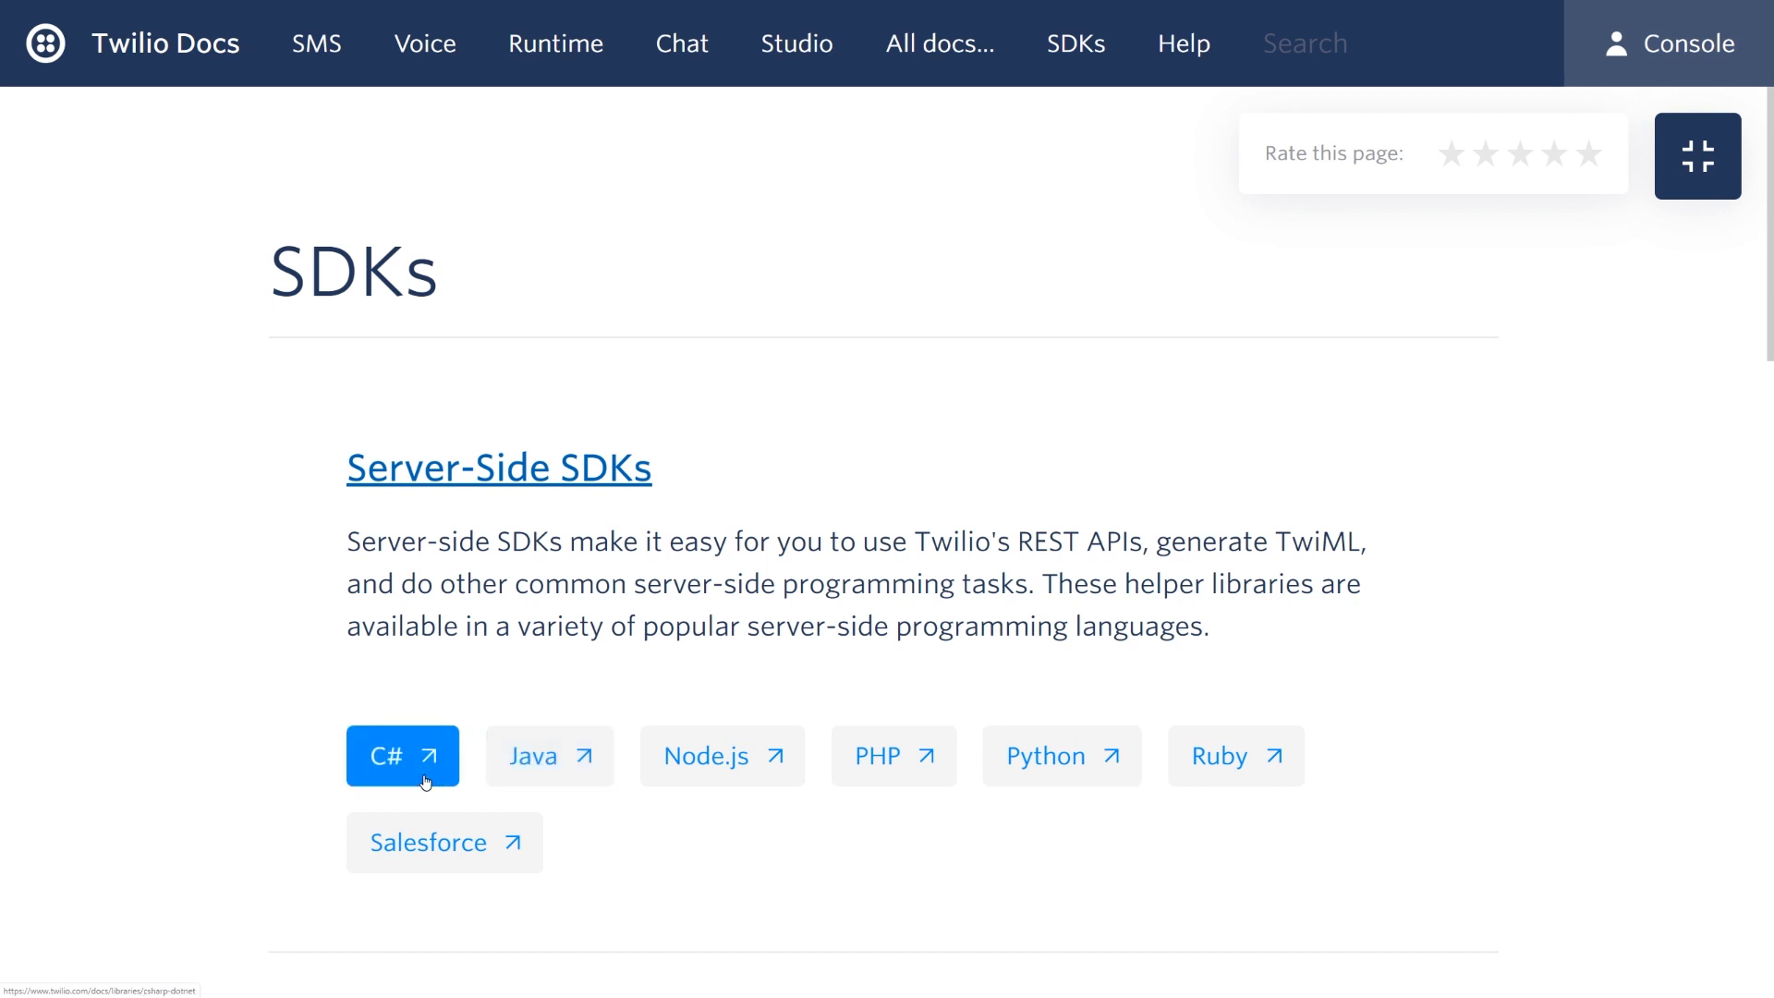
# Open the C#/.NET helper library page and scroll through its install commands, quickstarts and tutorials
pyautogui.click(402, 756)
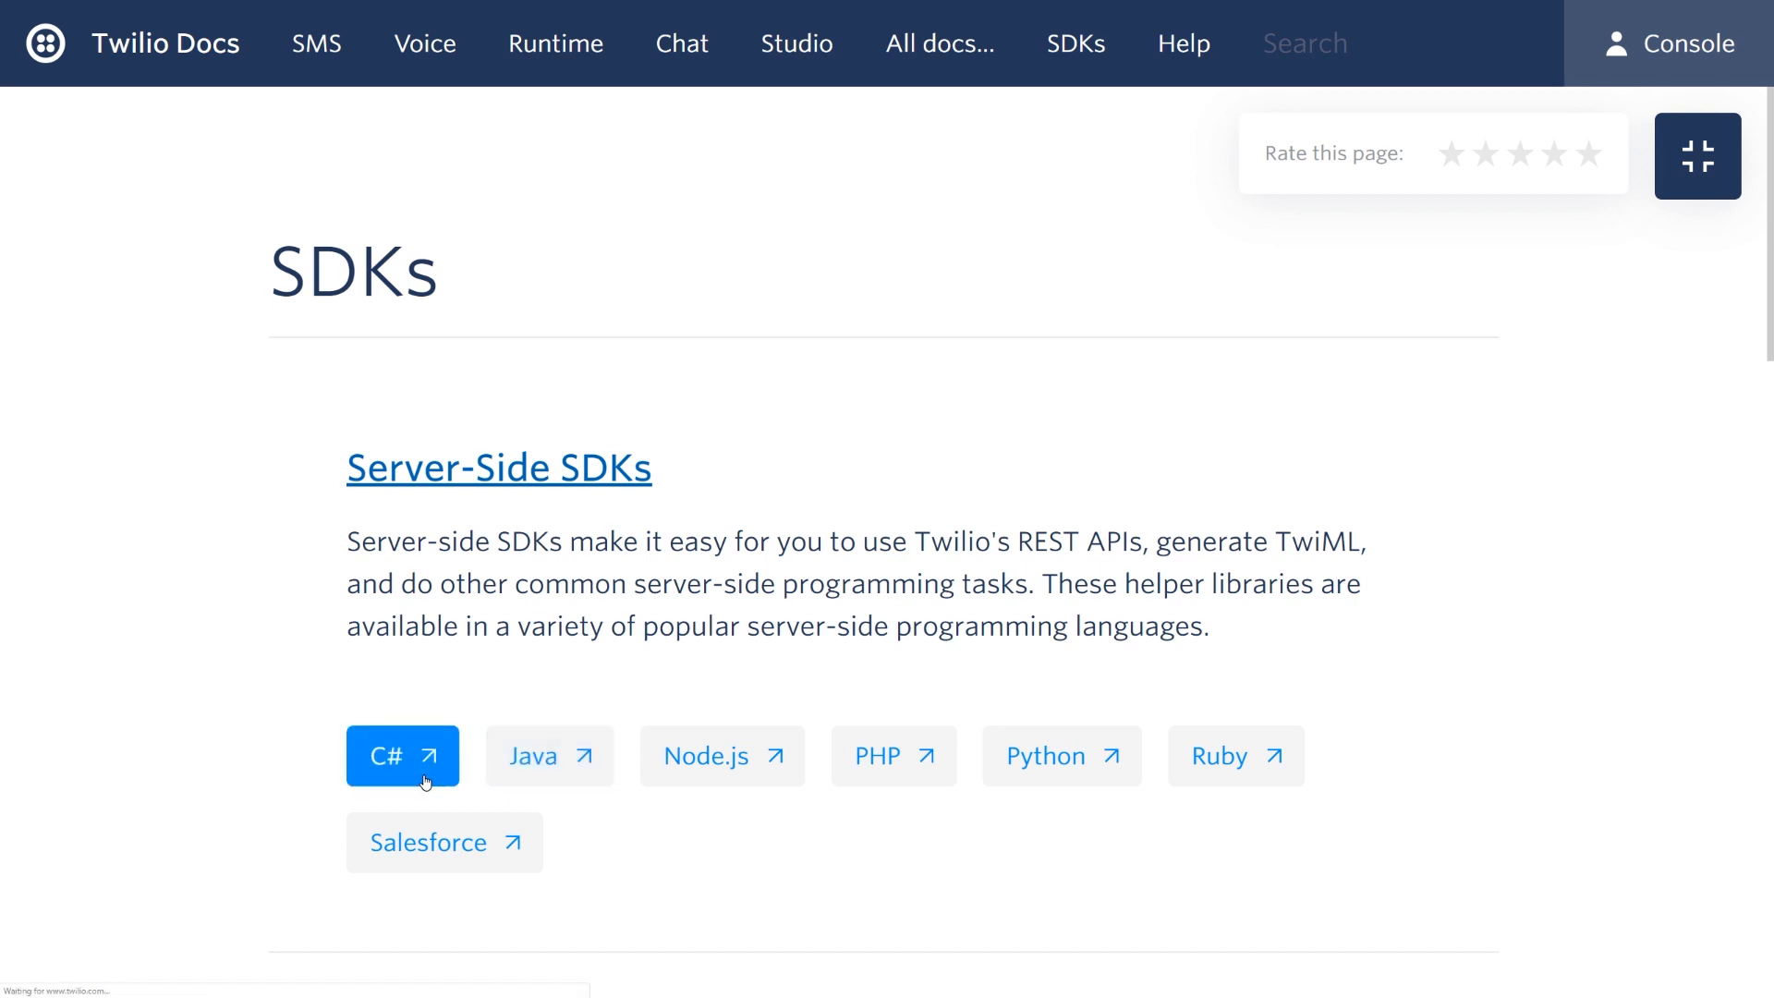
pyautogui.click(402, 756)
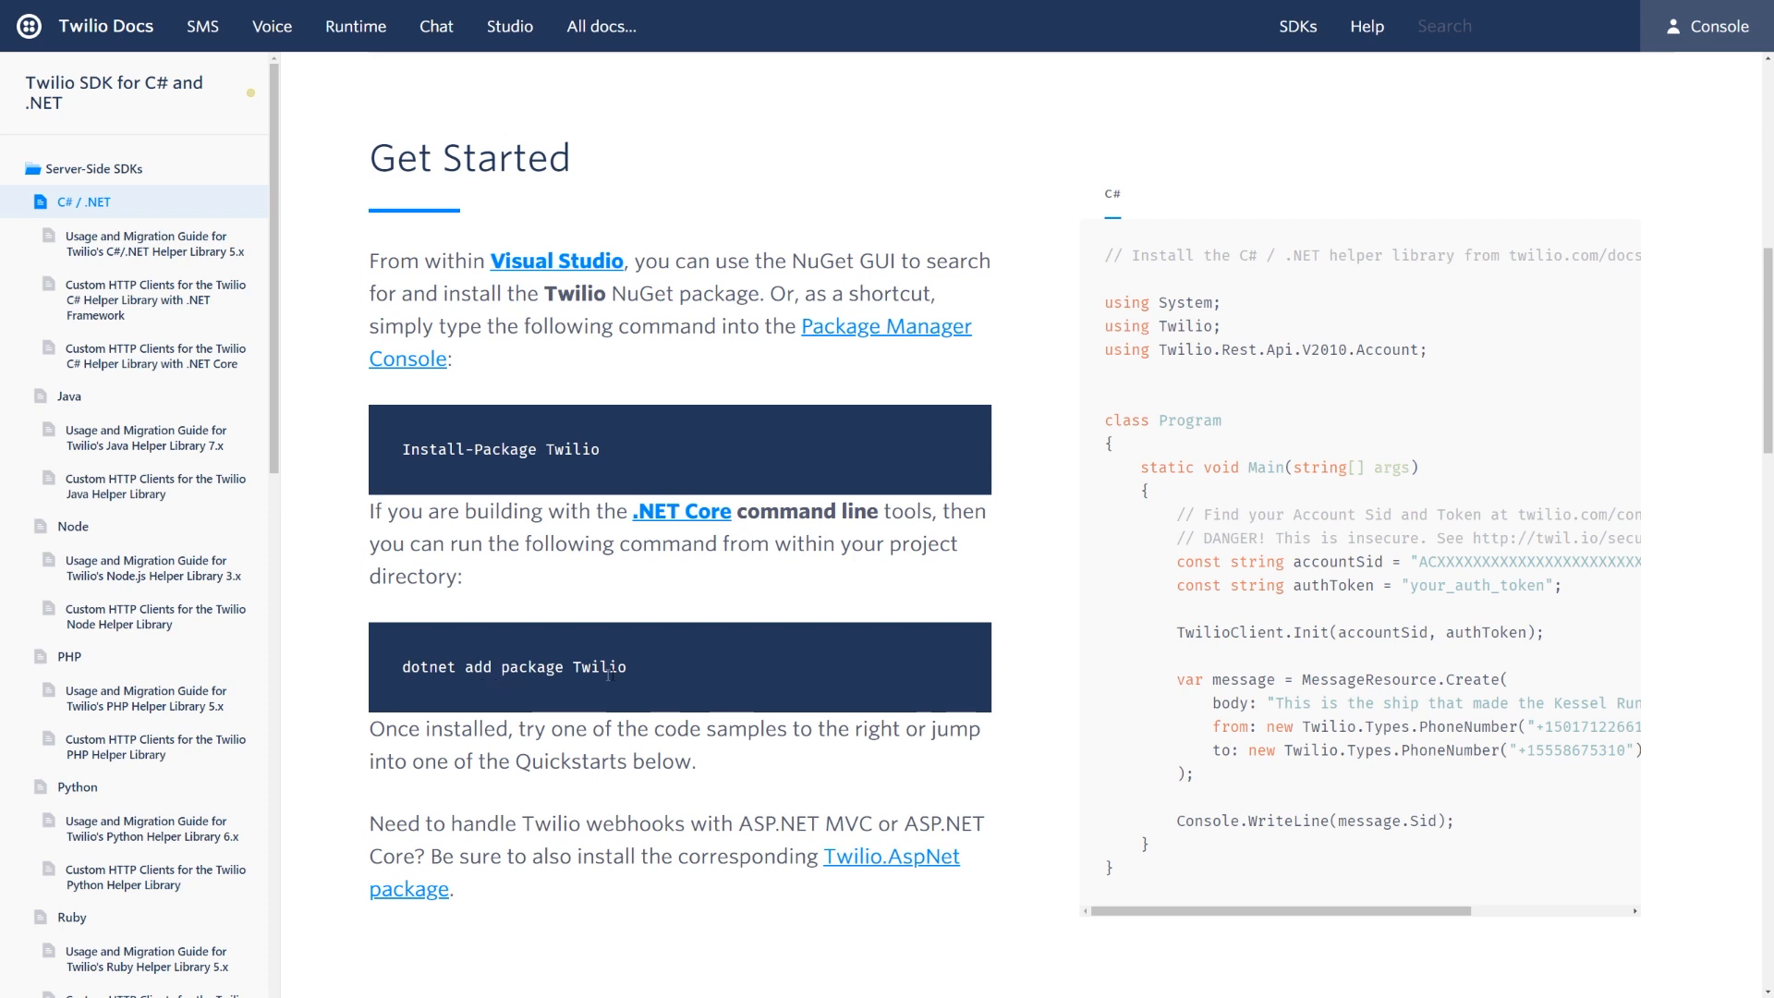
pyautogui.scroll(-3)
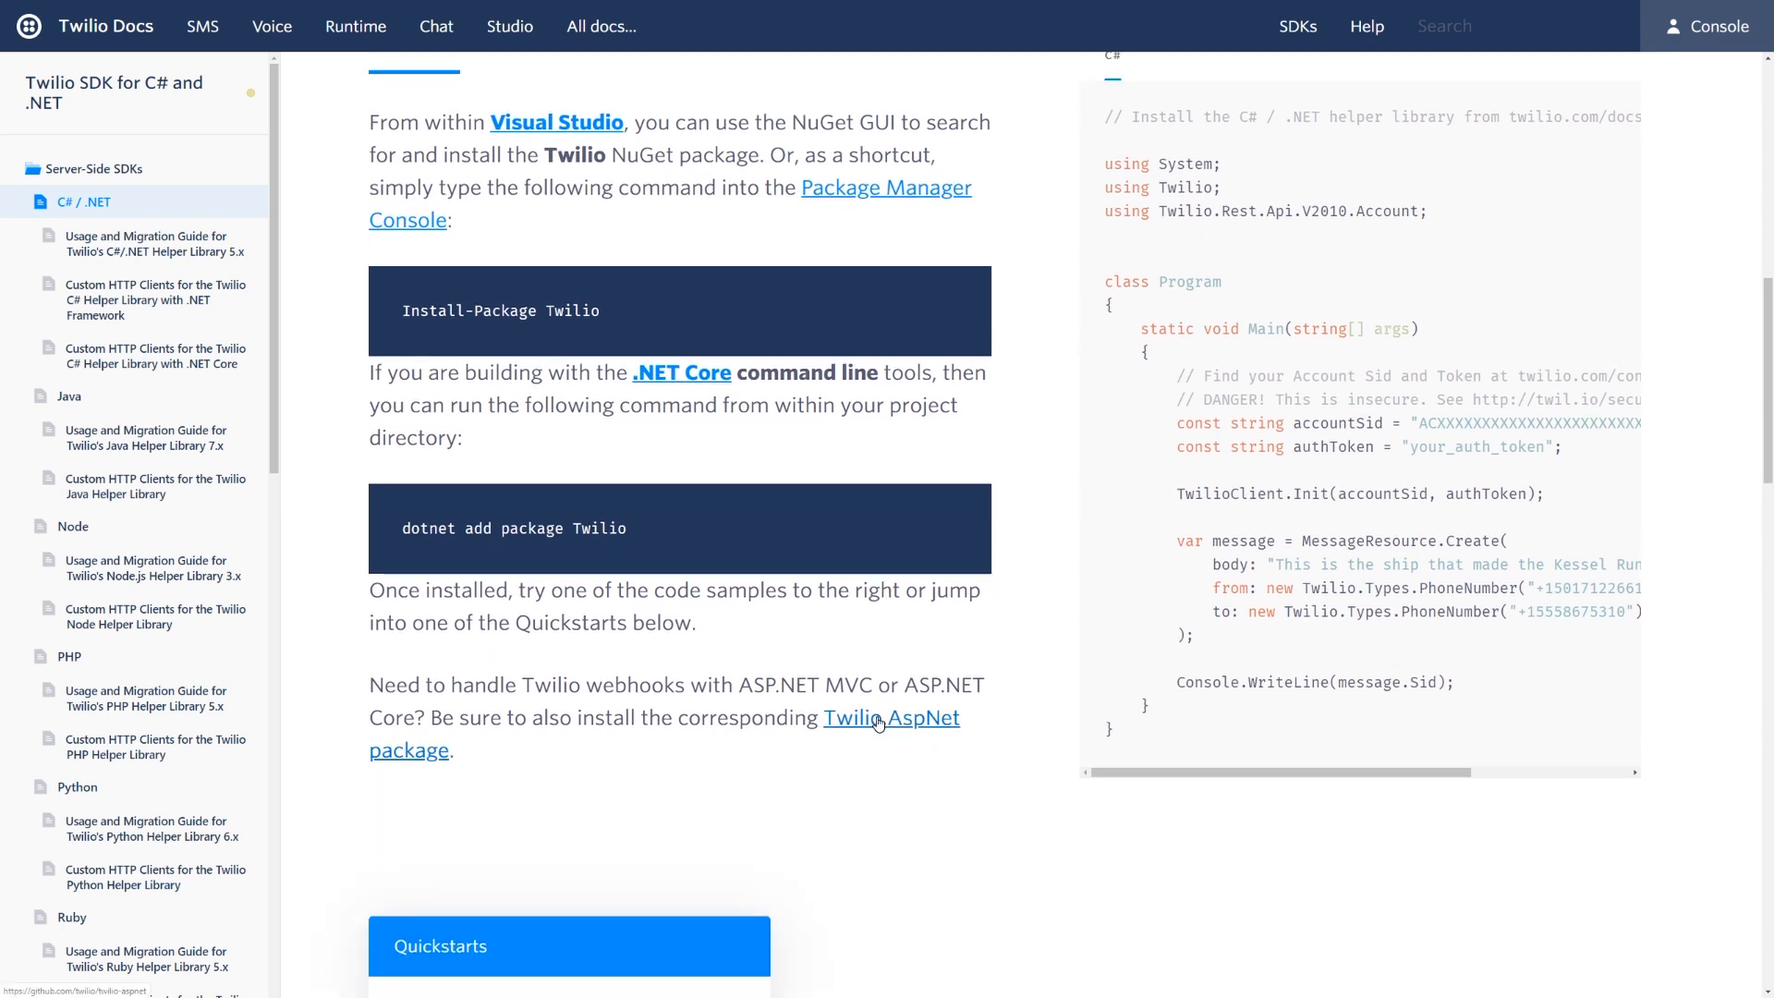
pyautogui.scroll(-3)
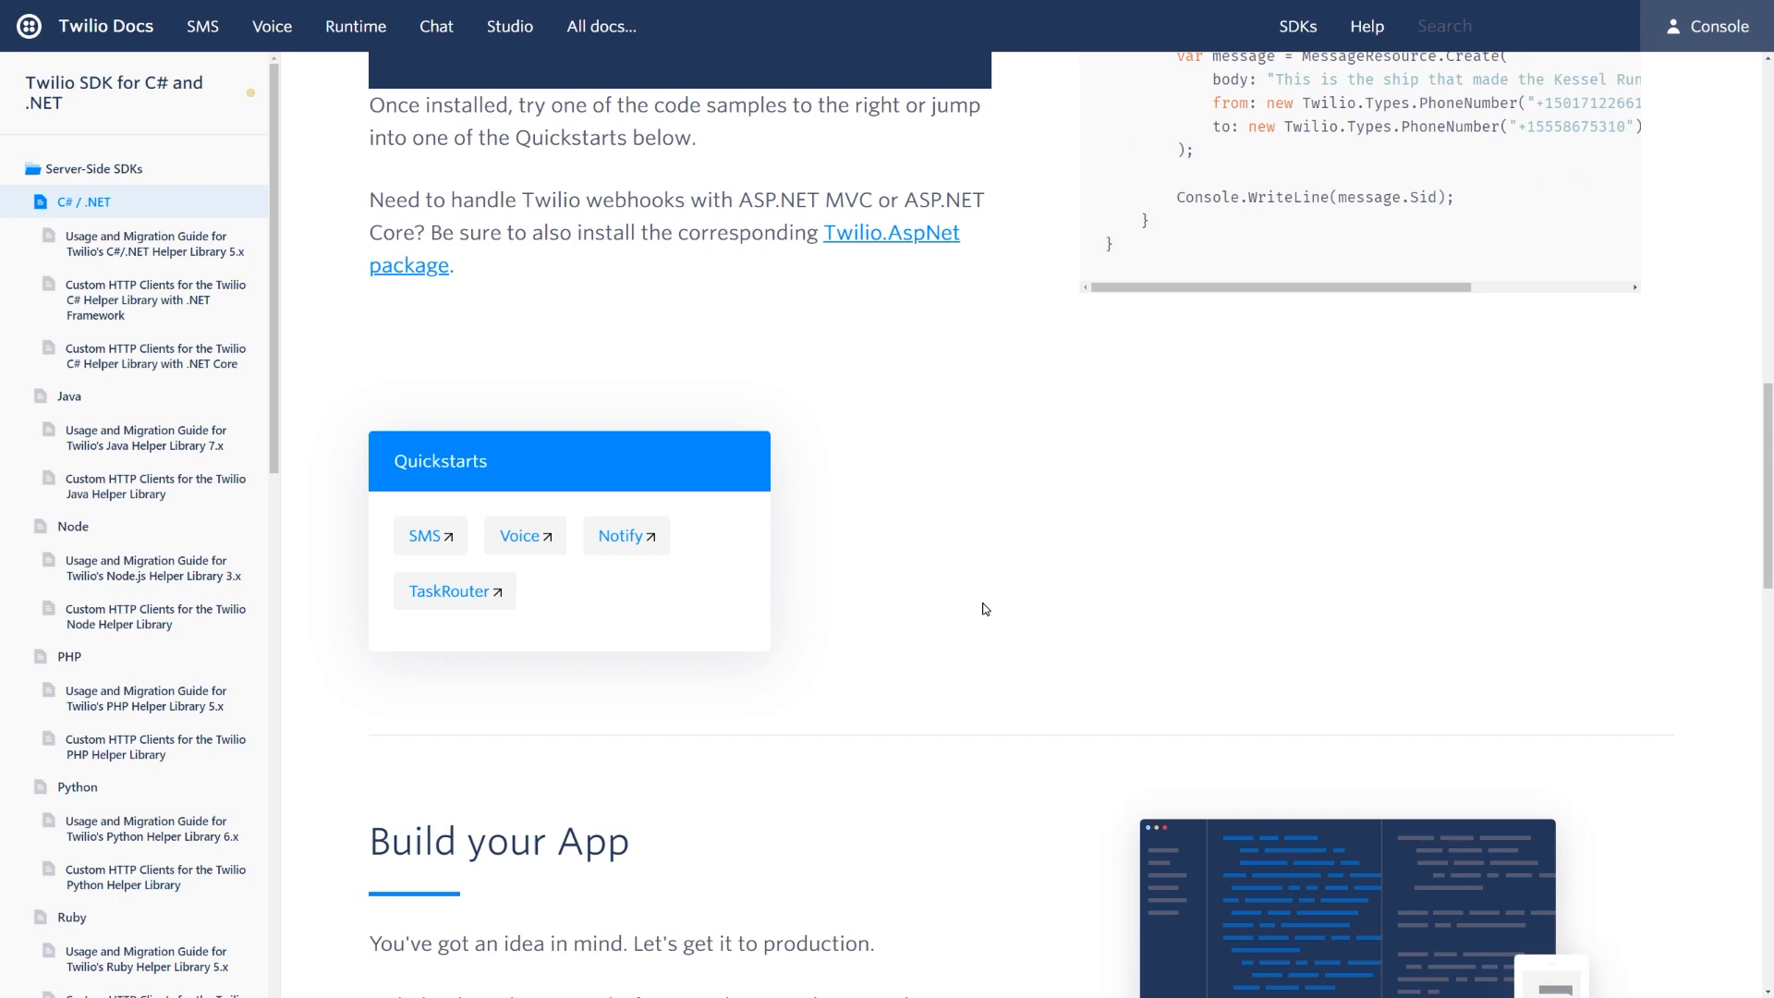
pyautogui.scroll(-3)
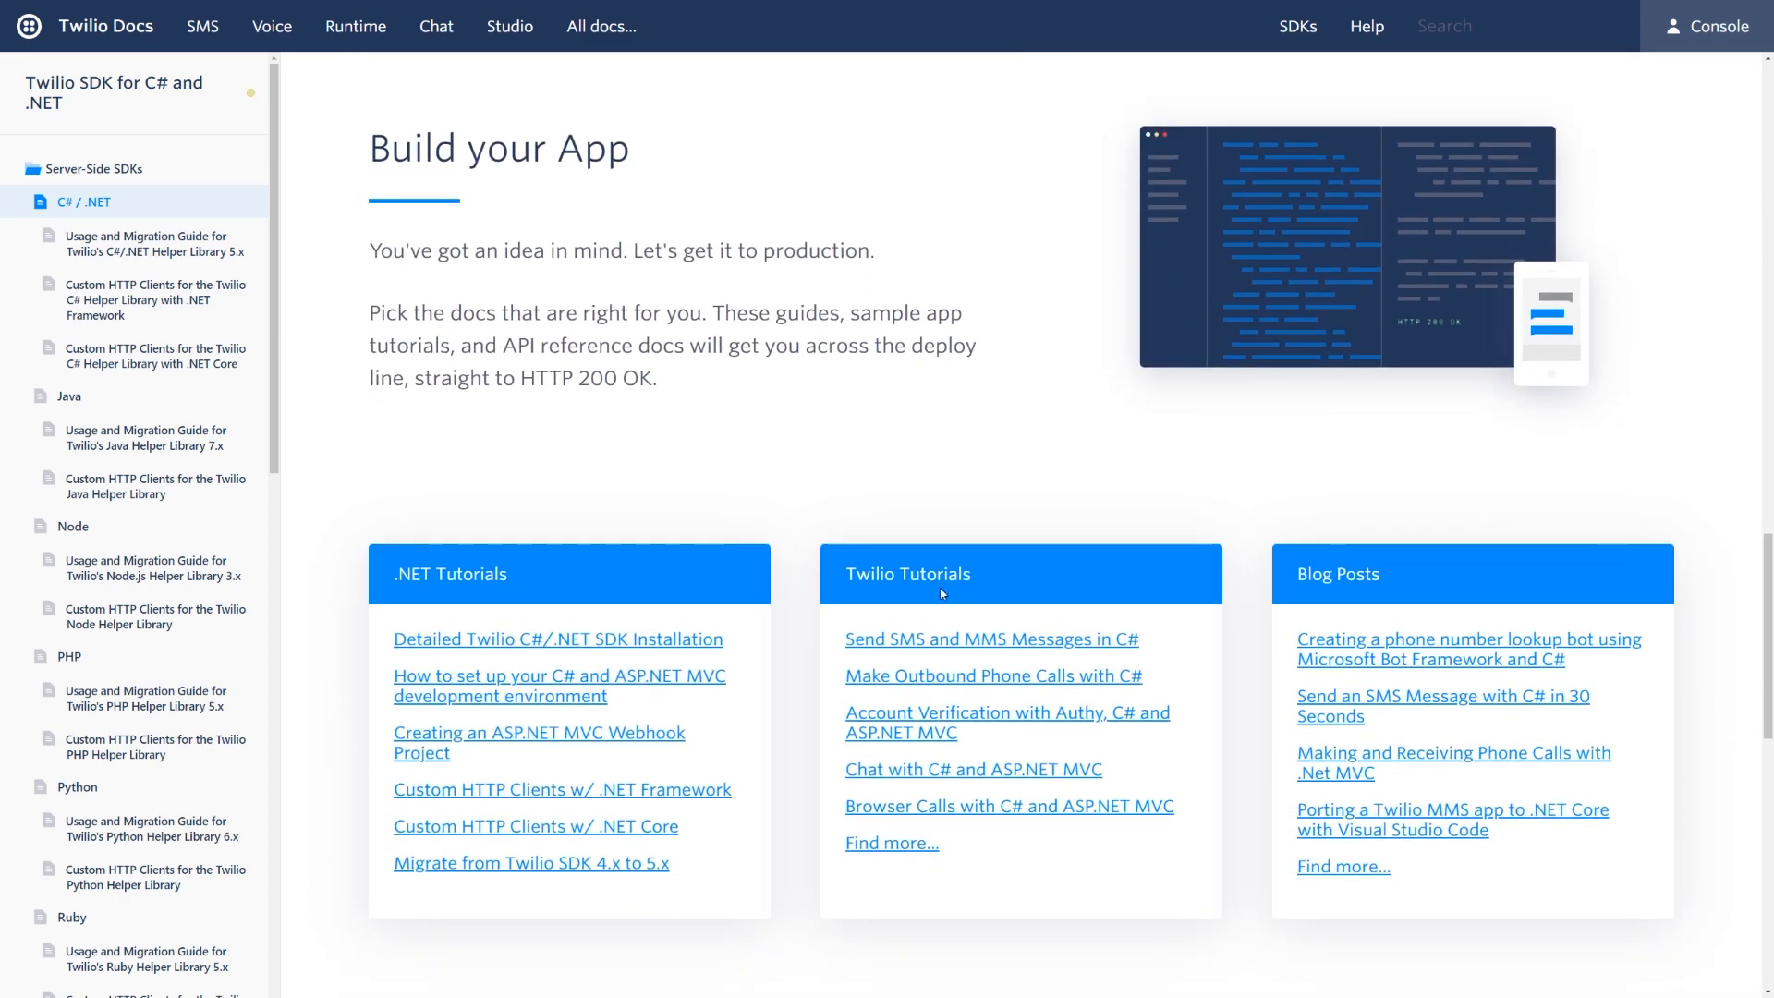
pyautogui.moveTo(796, 581)
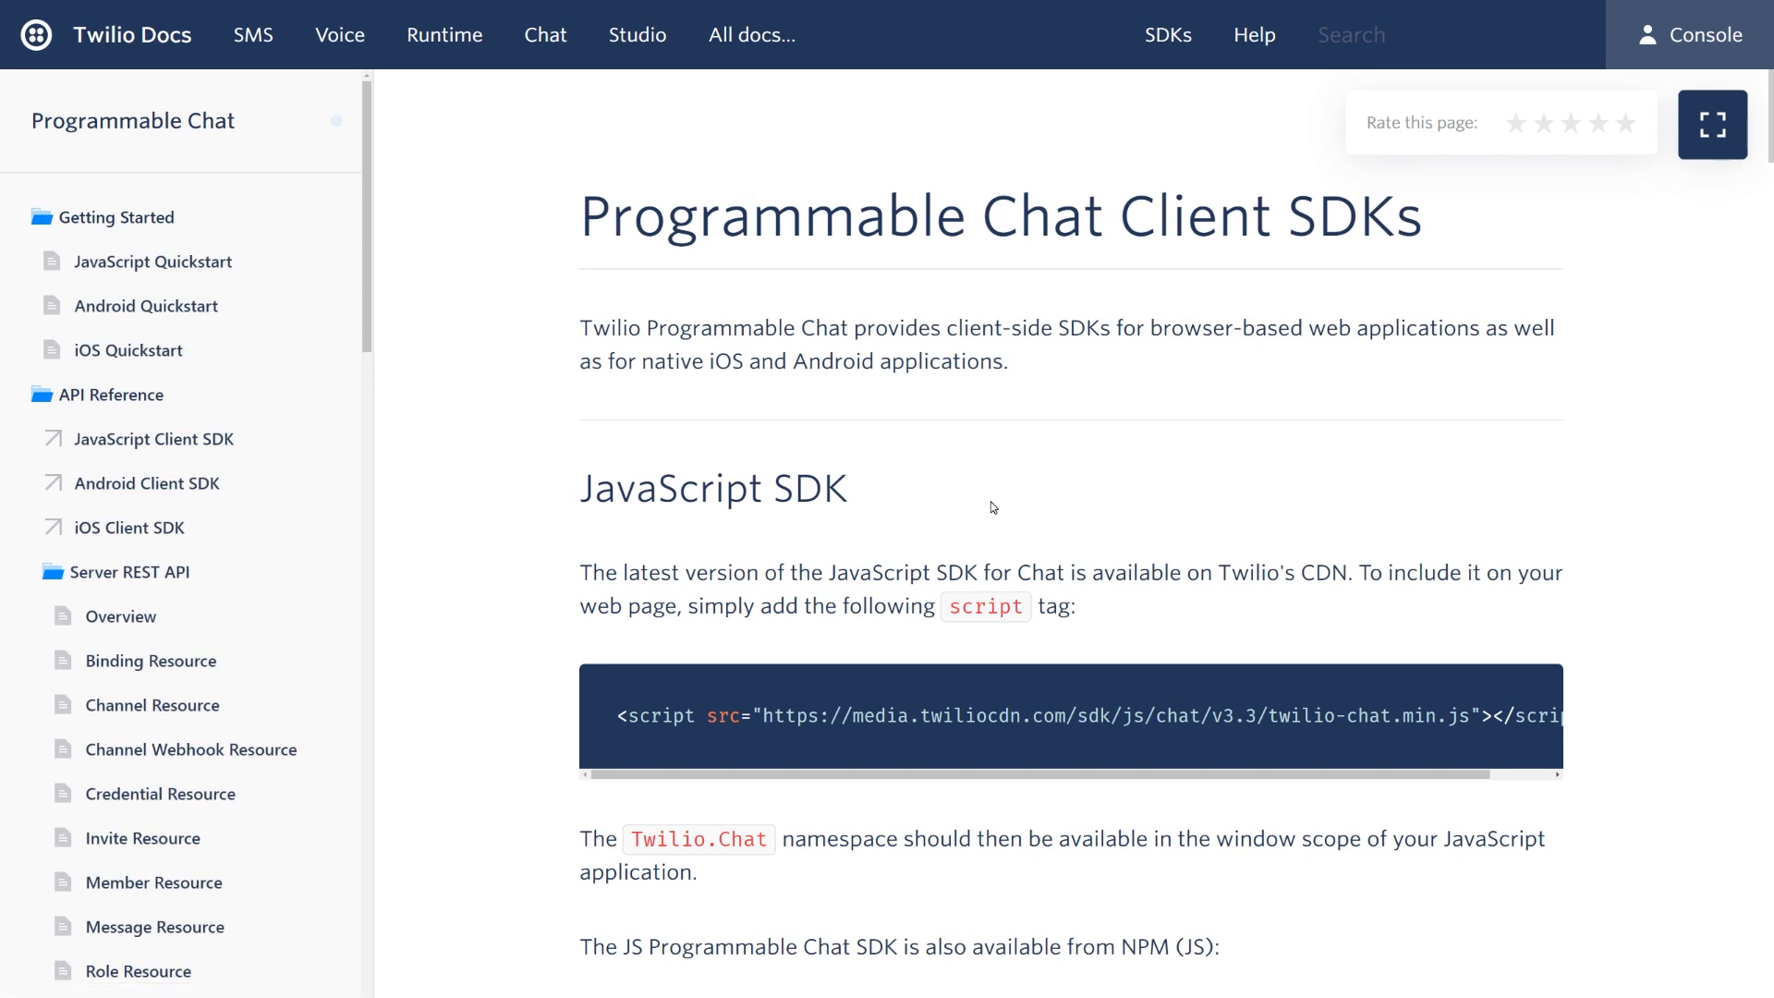
# Scroll through the JavaScript and iOS SDK install details, including CocoaPods and Carthage
pyautogui.scroll(-3)
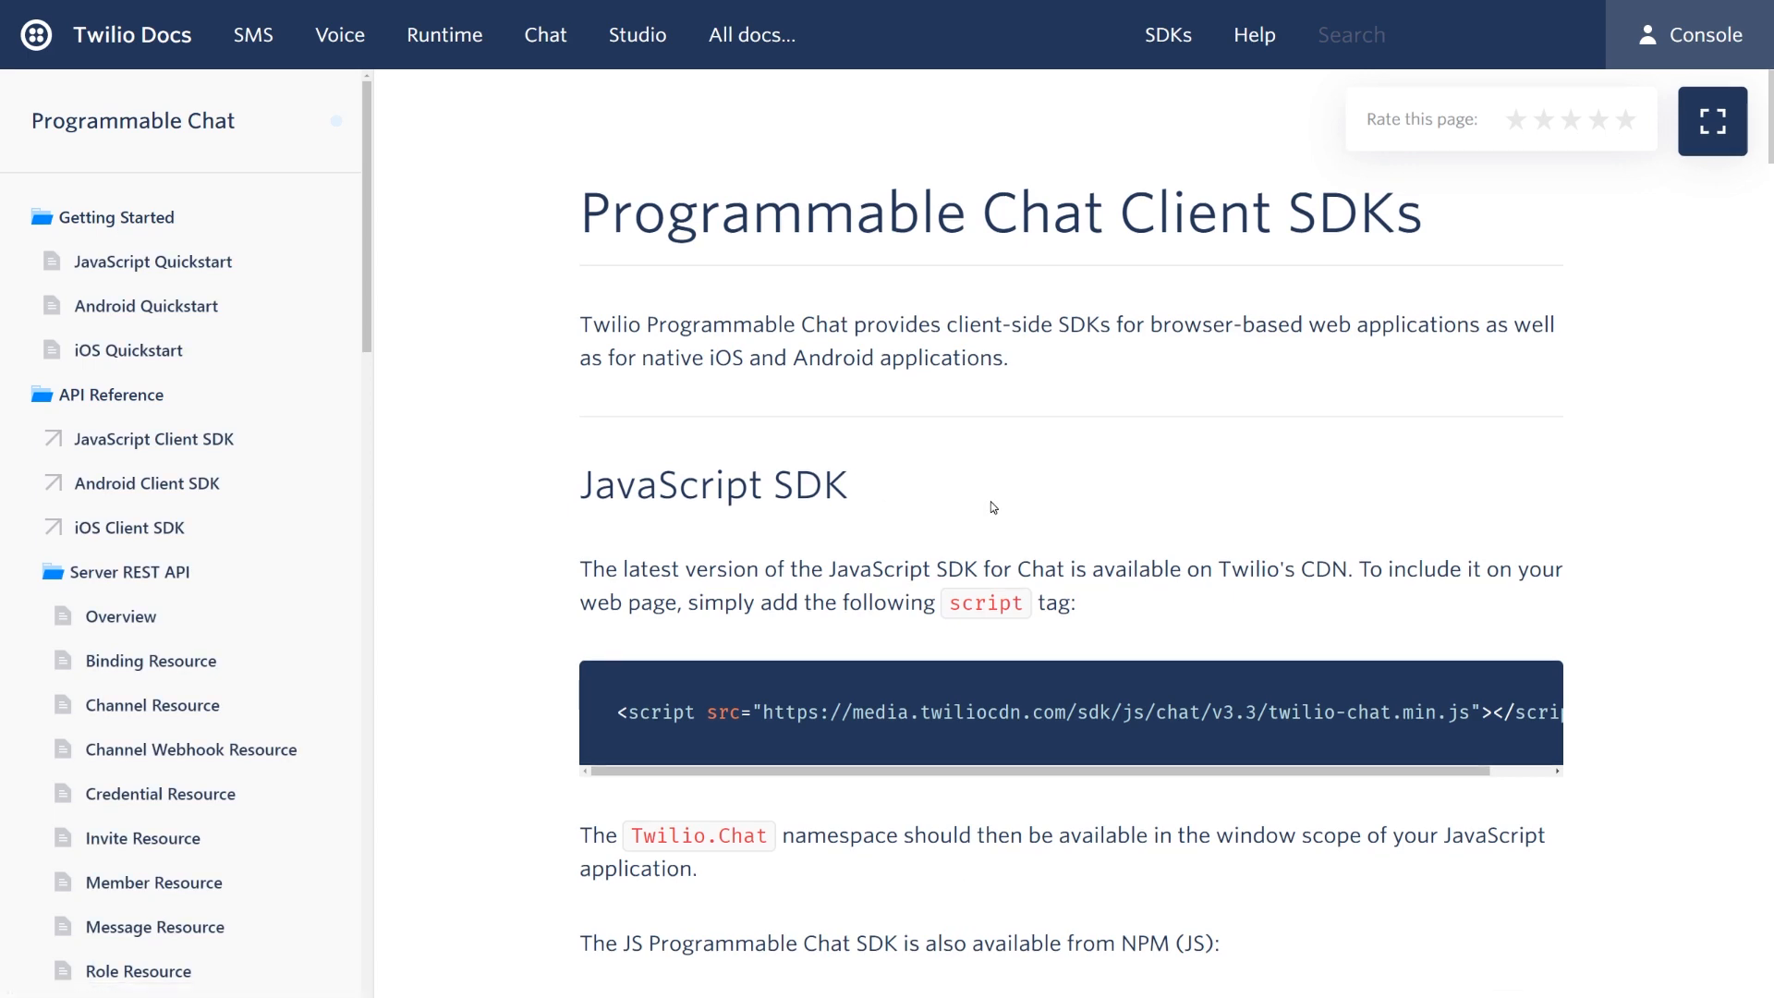
pyautogui.scroll(-3)
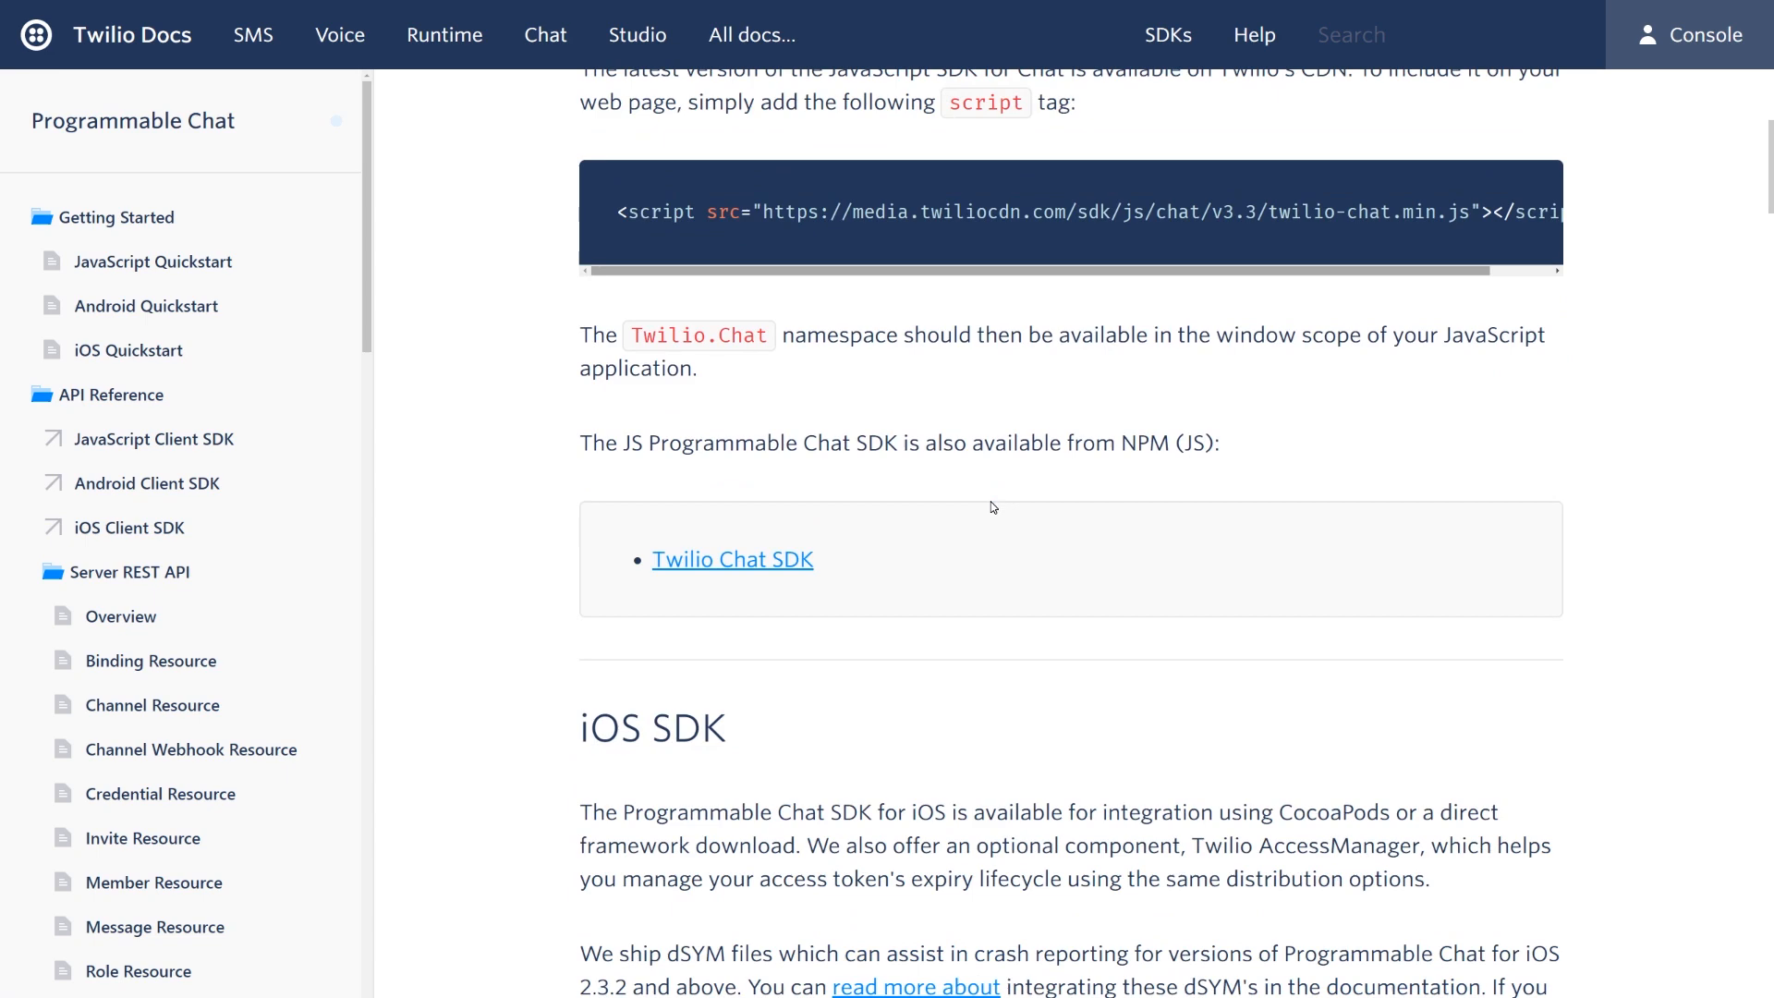
pyautogui.scroll(-3)
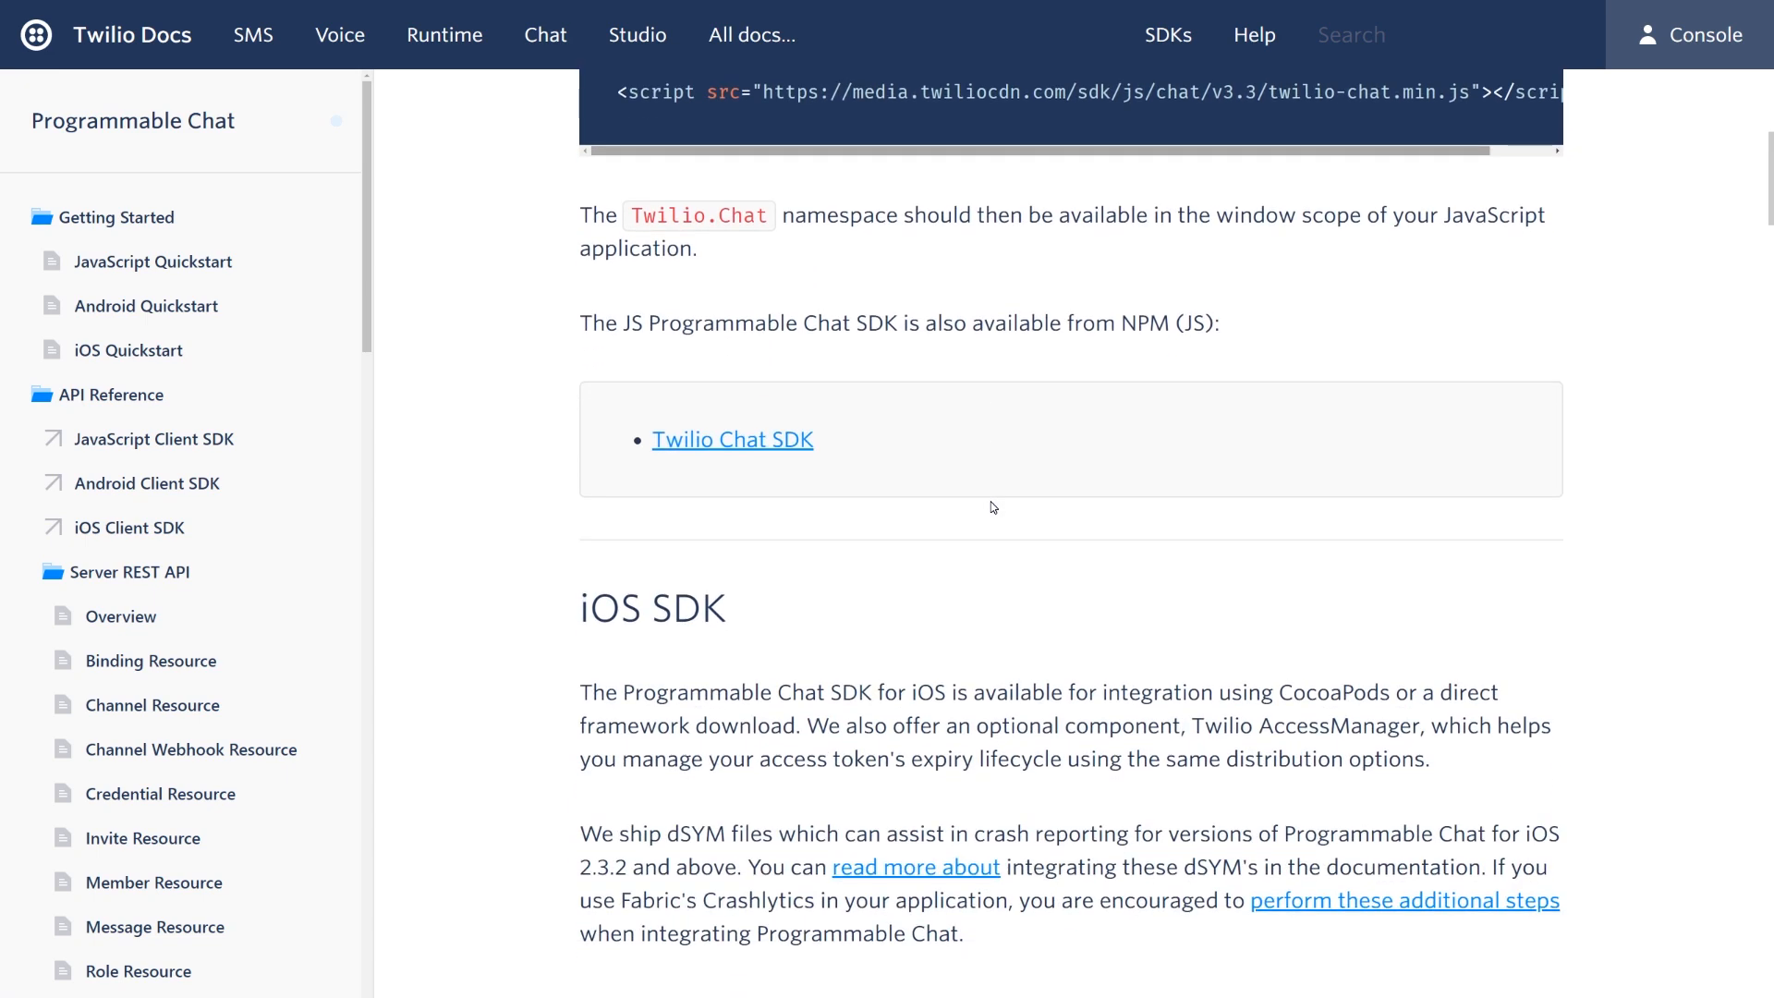
pyautogui.scroll(-3)
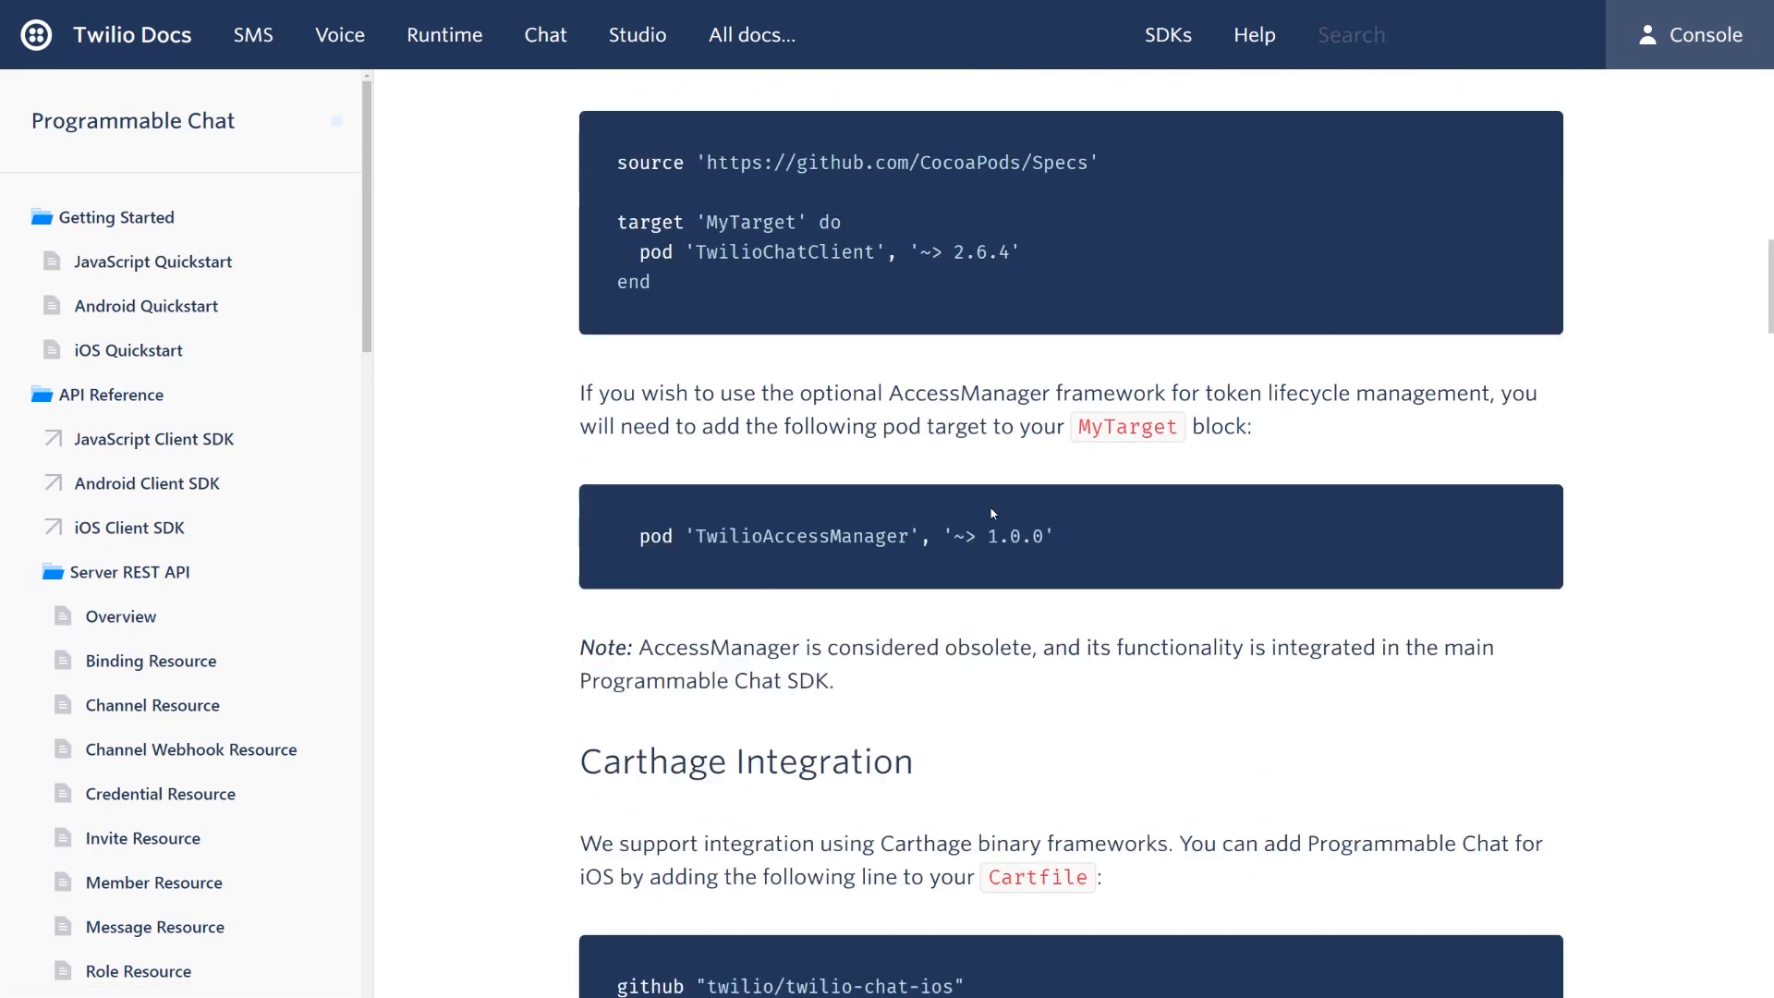